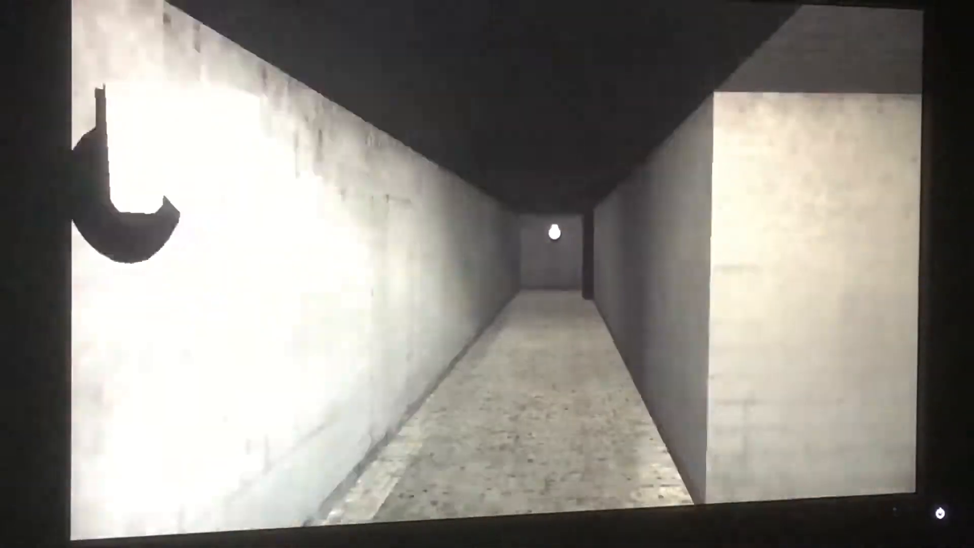
# Walk forward through the grey concrete corridors toward the lit hallway
pyautogui.press('w')
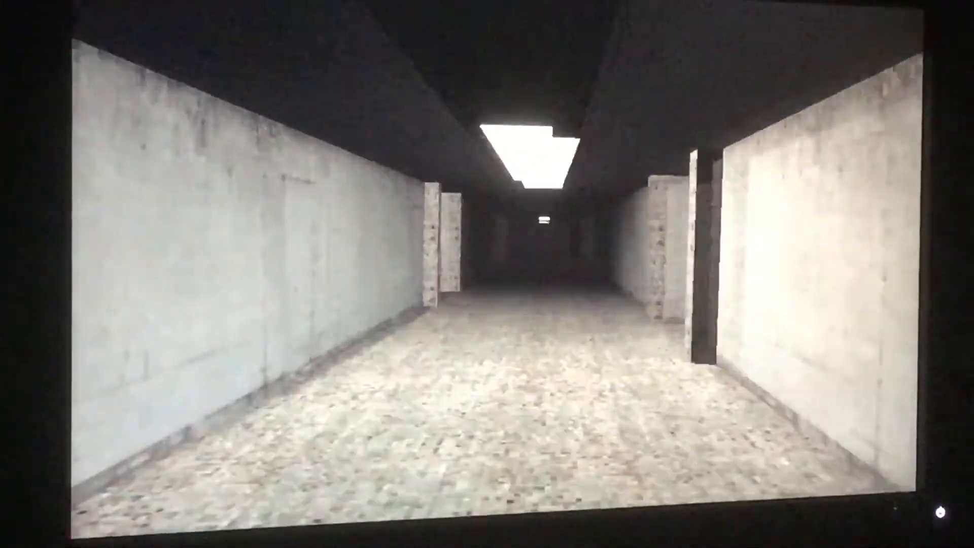
pyautogui.press('w')
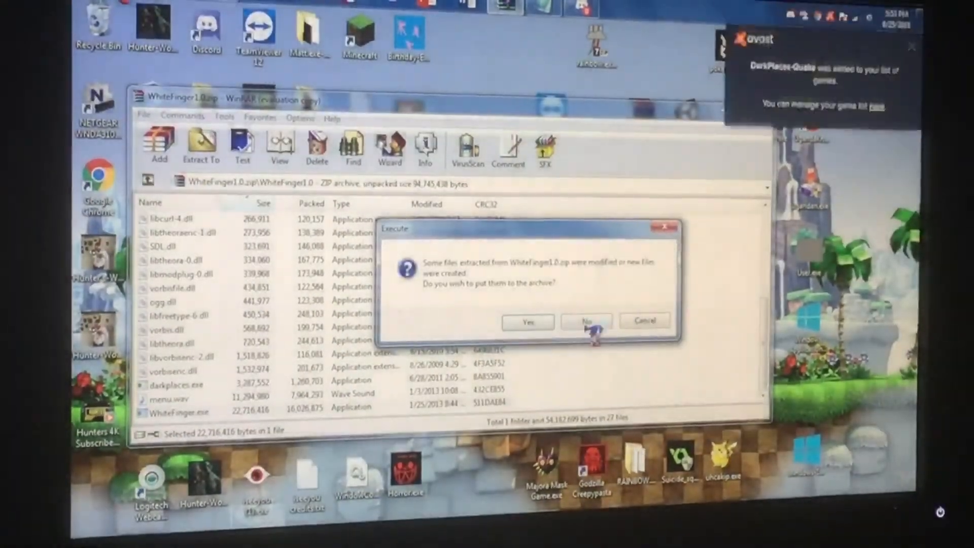
# Decline storing modified files back into WhiteFinger1.0.zip and switch over to Discord
pyautogui.click(585, 321)
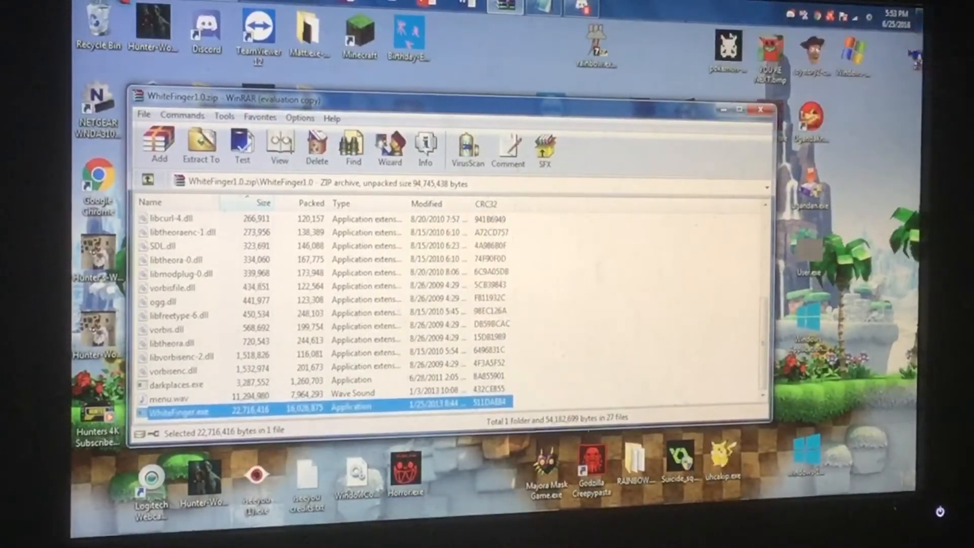
pyautogui.click(206, 35)
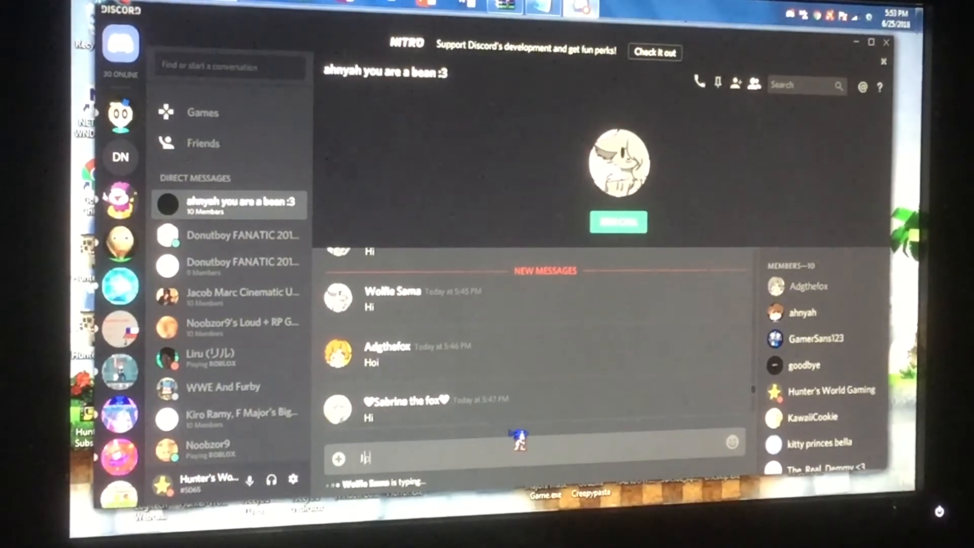
# Post 'I played a horror game called white finger!' in the group DM
pyautogui.write('I played a horror game calle')
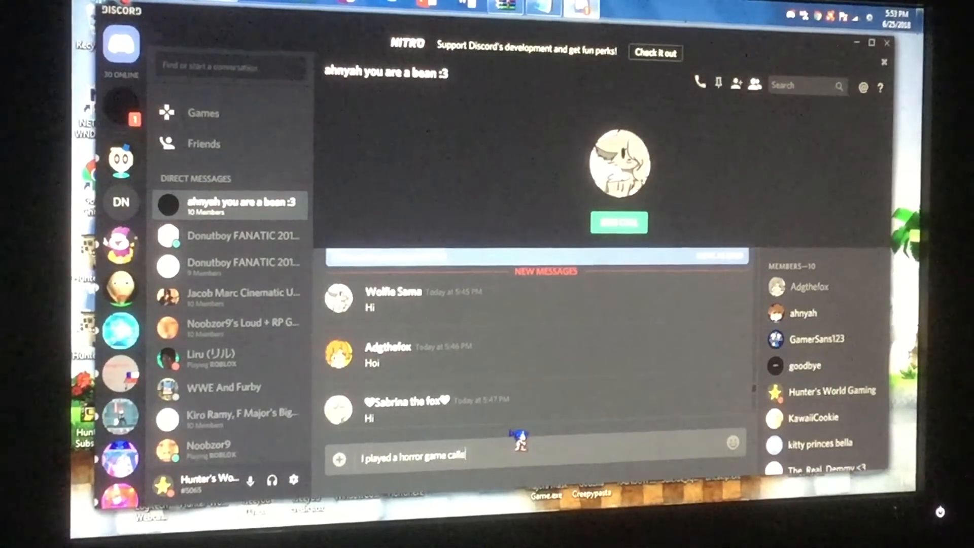
pyautogui.write('while')
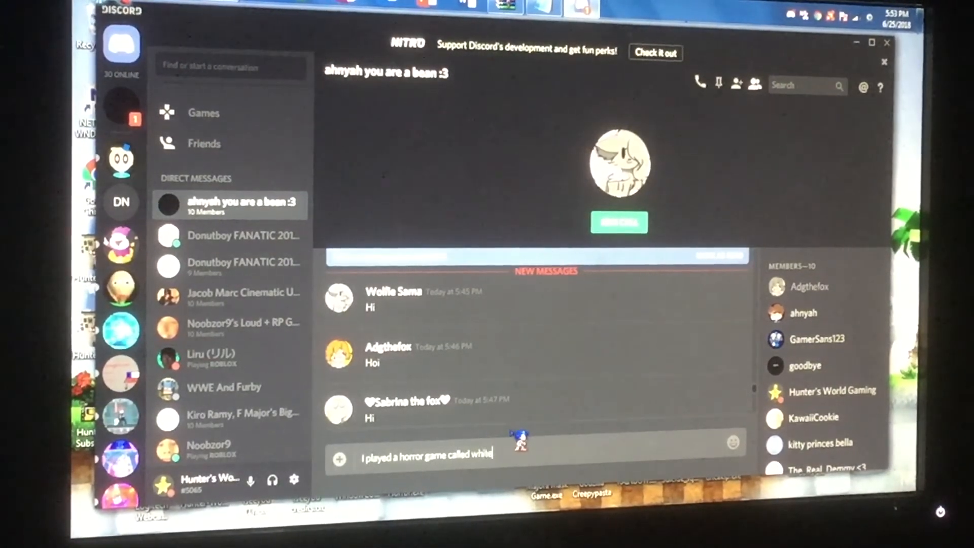
pyautogui.write('finger')
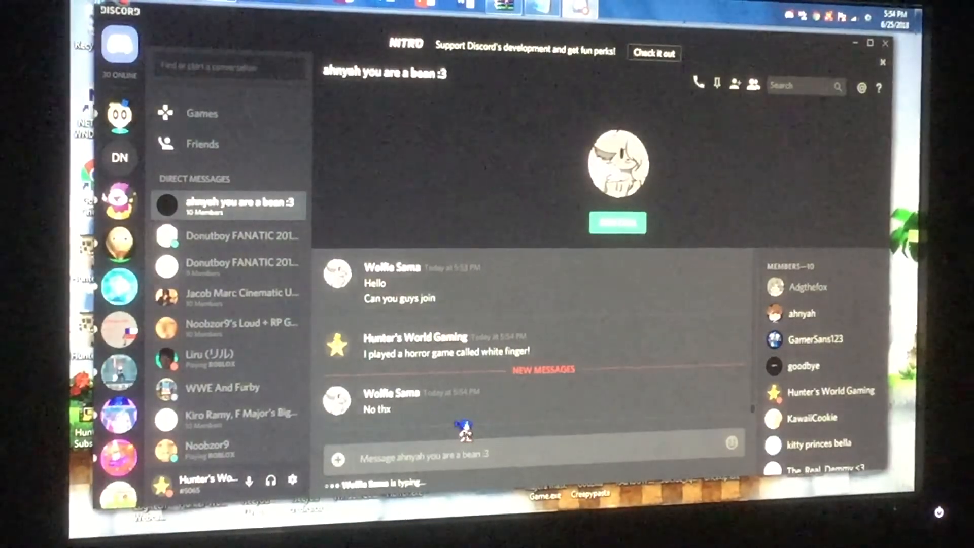
pyautogui.moveTo(877, 85)
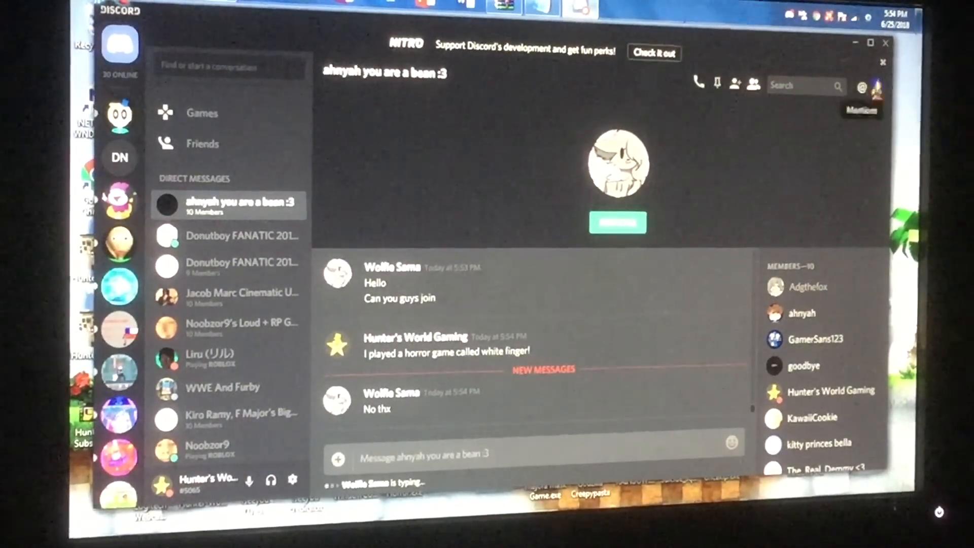